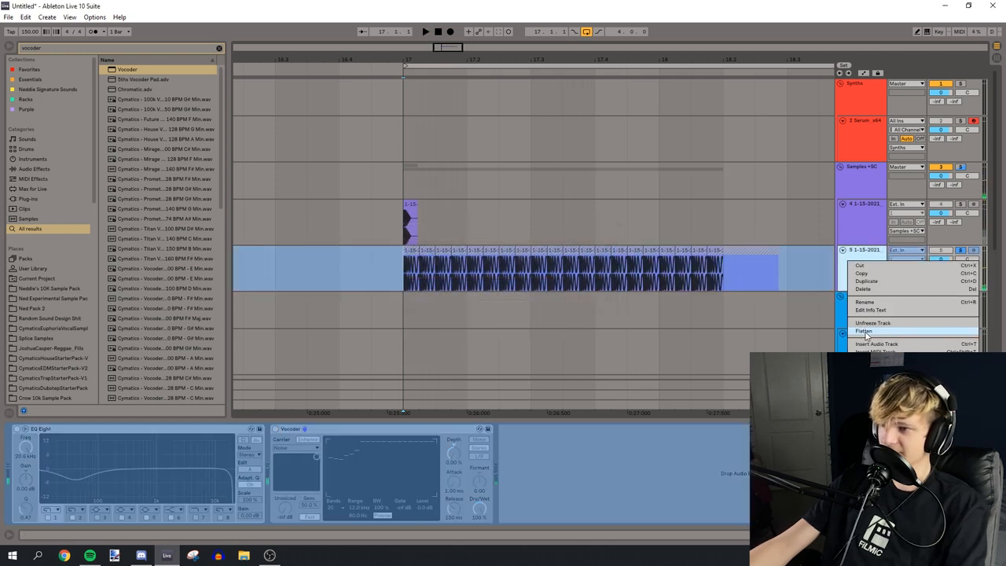
Flatten the frozen kick to audio, then add Glue Compressor, Saturator and EQ Eight to the newest layer
left_click(864, 330)
type("eq")
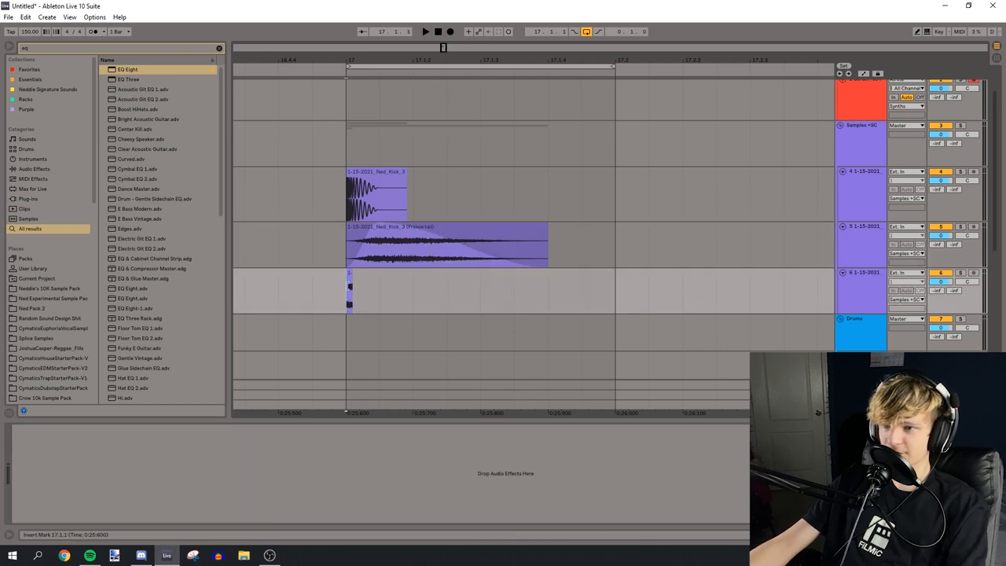
left_click(424, 31)
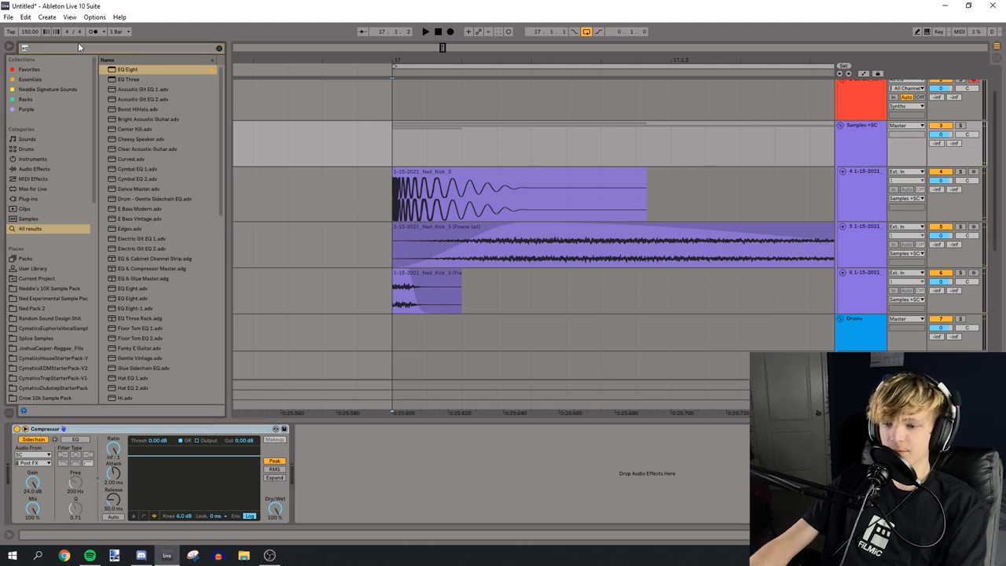
type("glue compress")
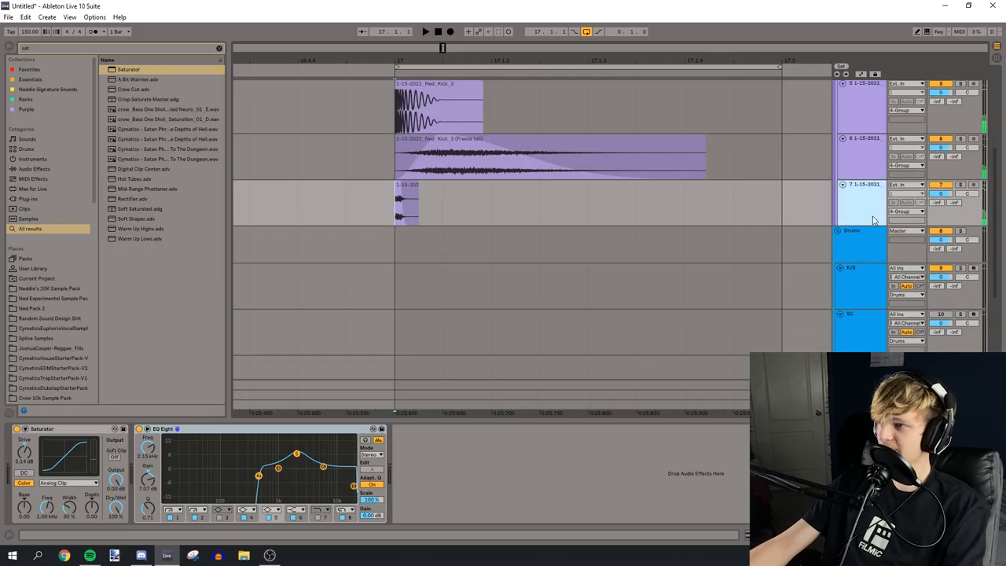
left_click(903, 273)
type("eq")
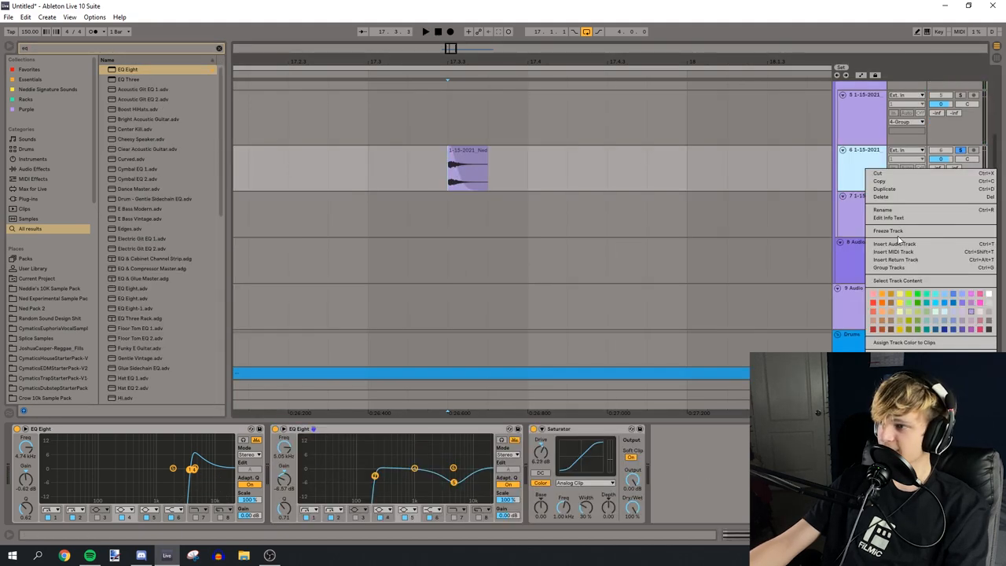
Freeze the processed kick layer track so it can be rendered into a new audio track
left_click(888, 230)
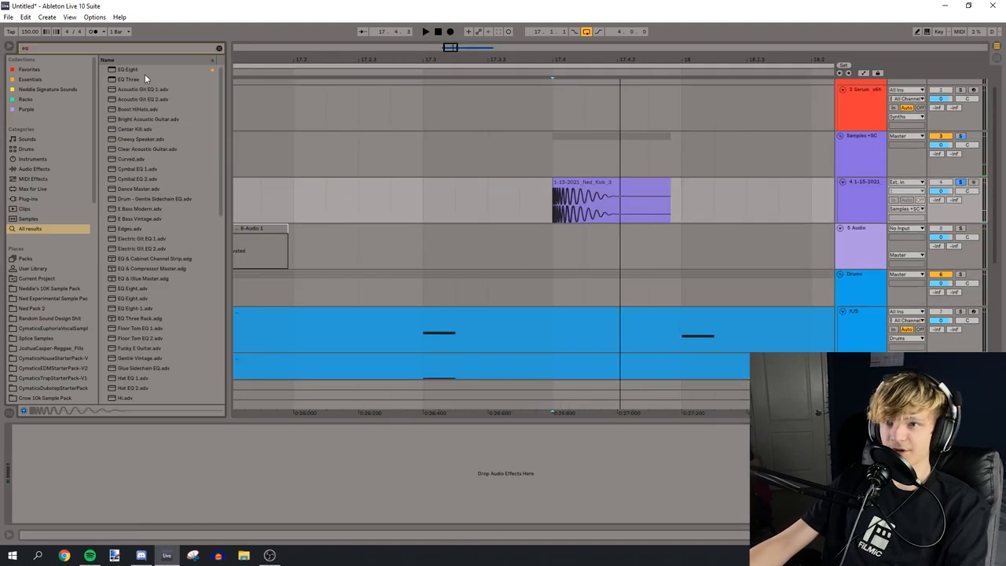
Lengthen the track 4 kick clip into a long tail, add EQ Eight and Limiter, and freeze it
double_click(127, 69)
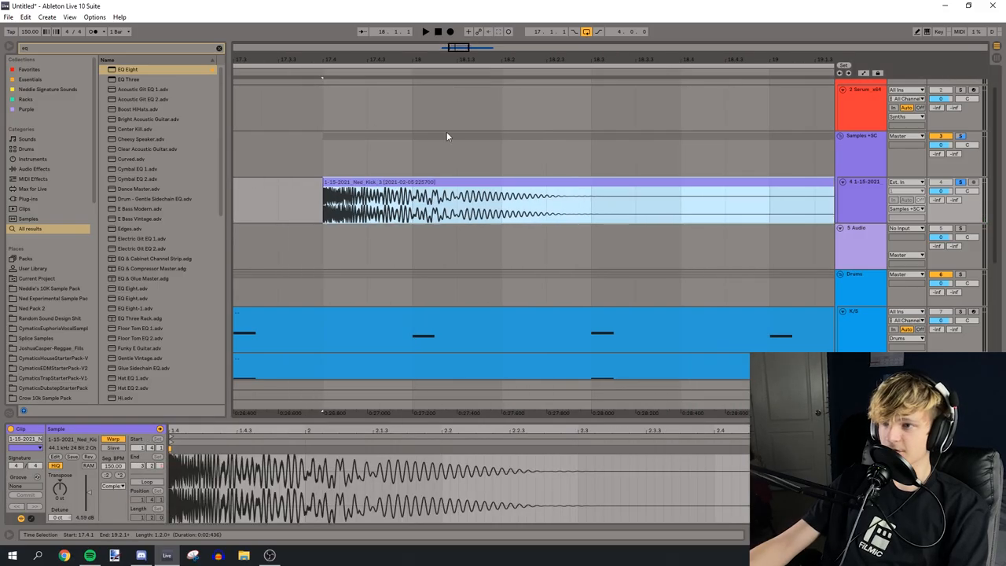
double_click(127, 69)
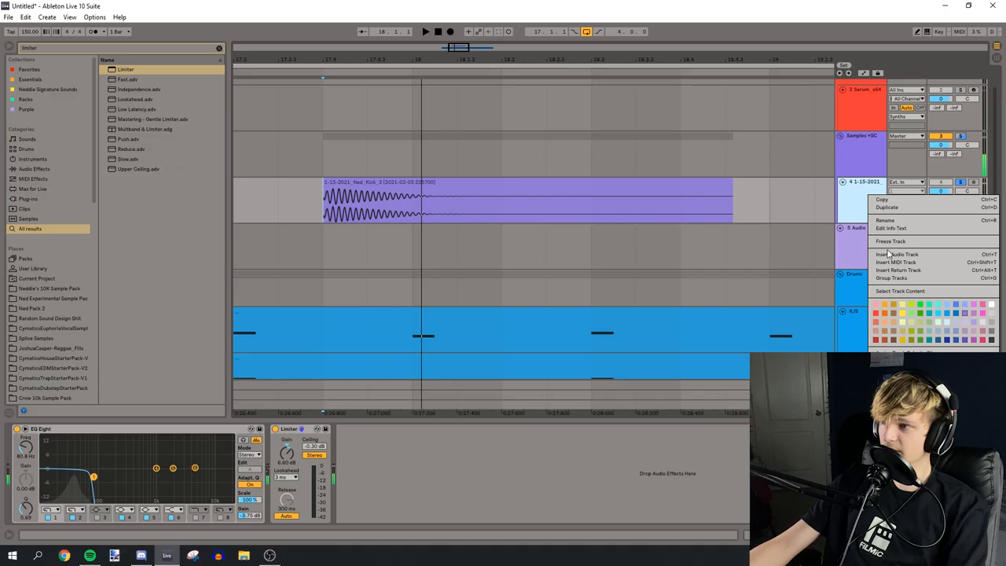
left_click(890, 241)
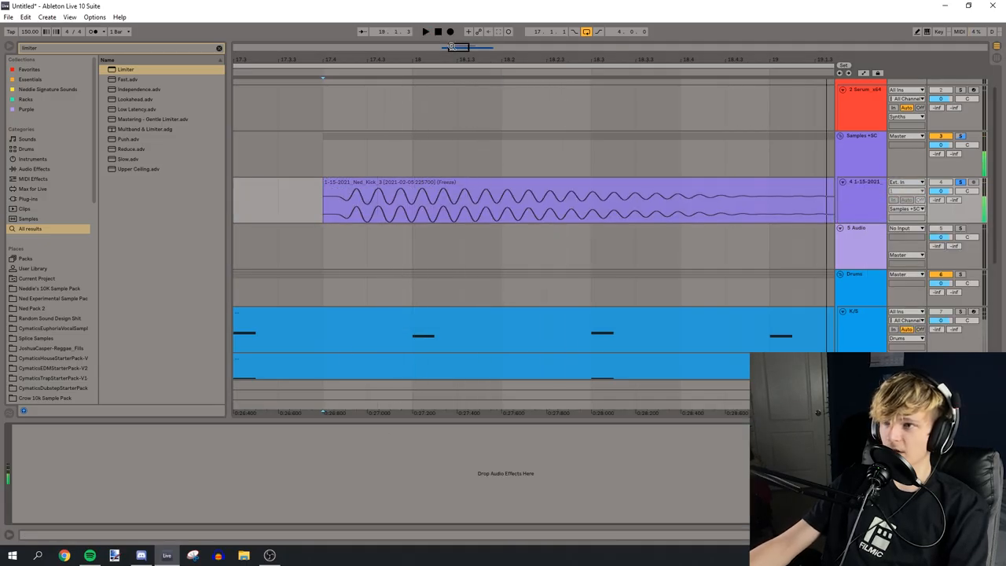
type("eq")
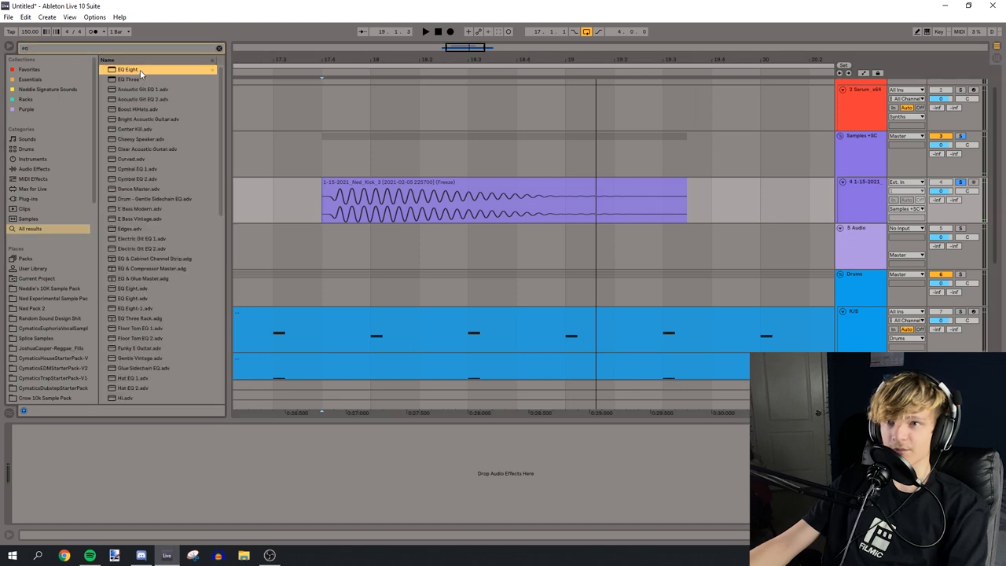
type("limiter")
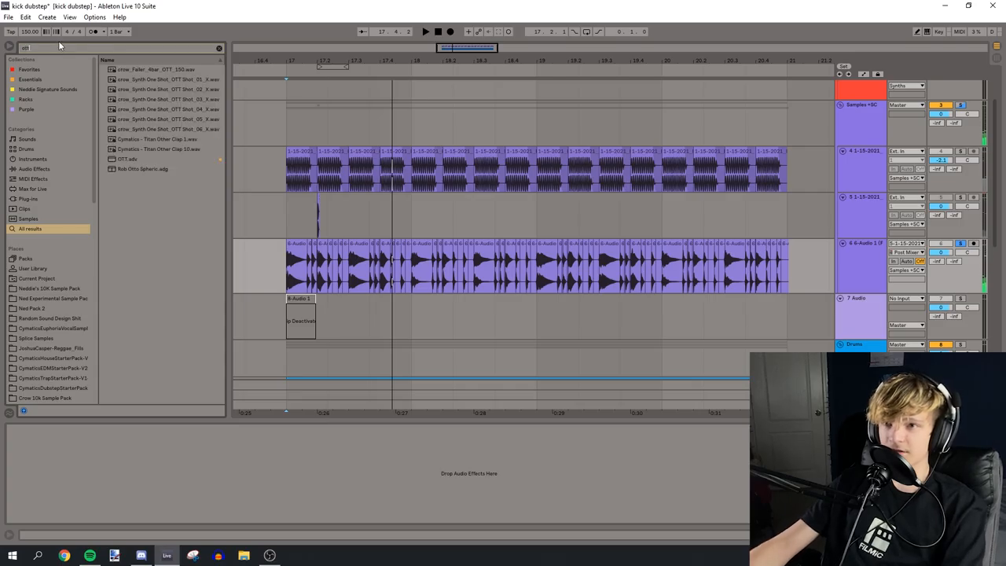
Open the K/S MIDI clip in the note editor and select a note in its pattern
double_click(128, 139)
type("eq")
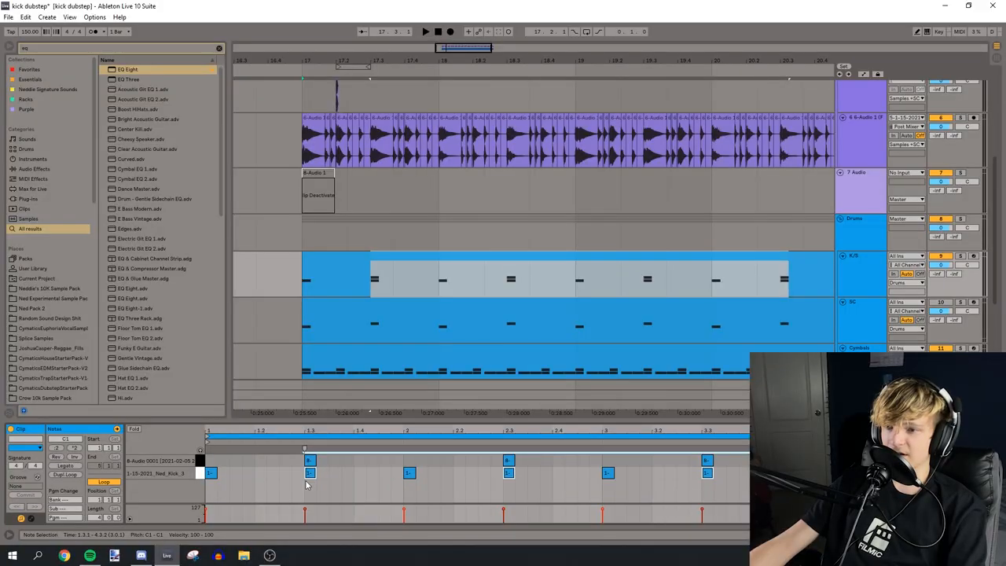
left_click(424, 31)
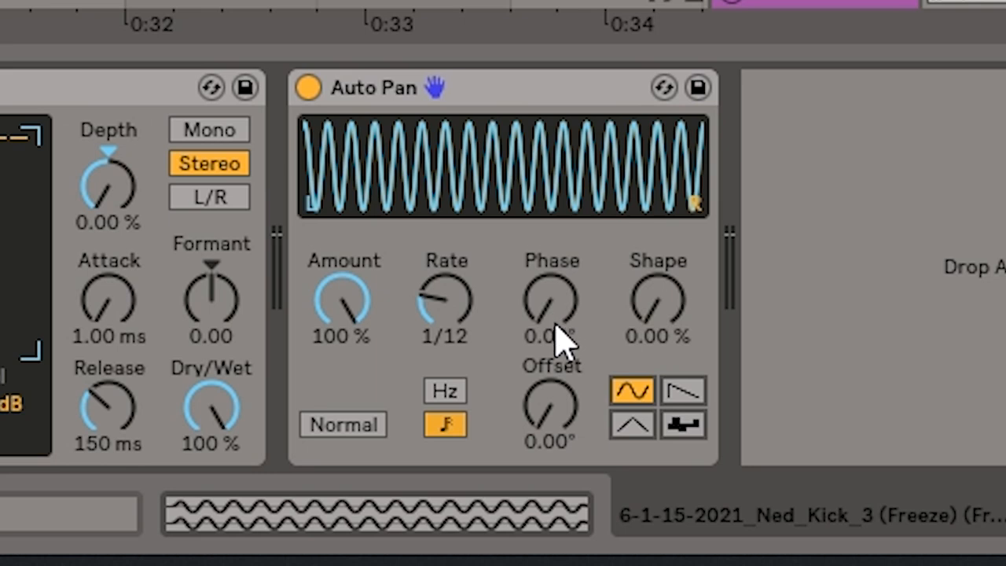
Tweak the Auto Pan modulation, with Amount at 100% and a synced 1/12 rate
left_click_drag(446, 303, 446, 330)
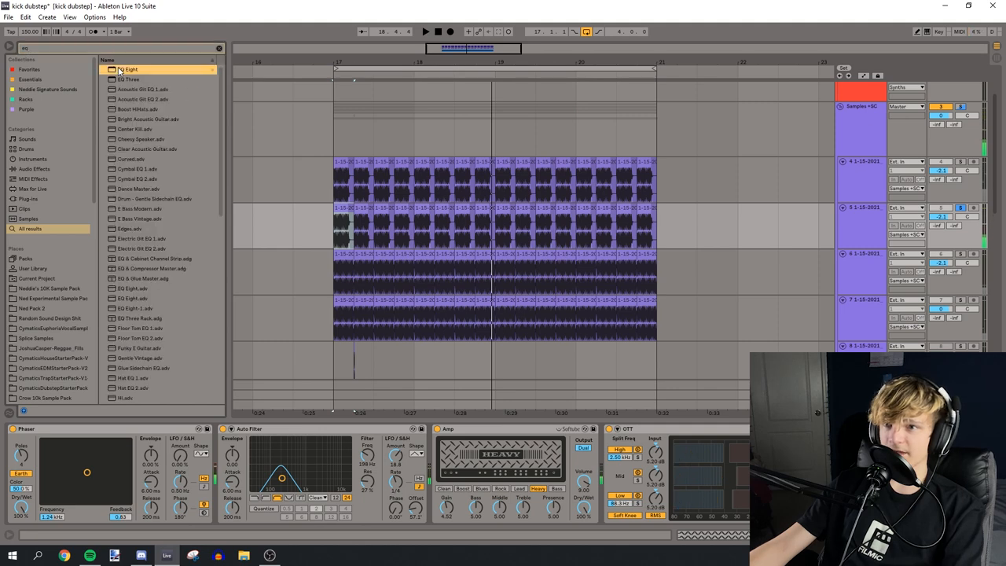
Pick EQ Eight from the 'eq' browser results to follow Phaser, Auto Filter, Amp and OTT
left_click(424, 32)
type("chorus")
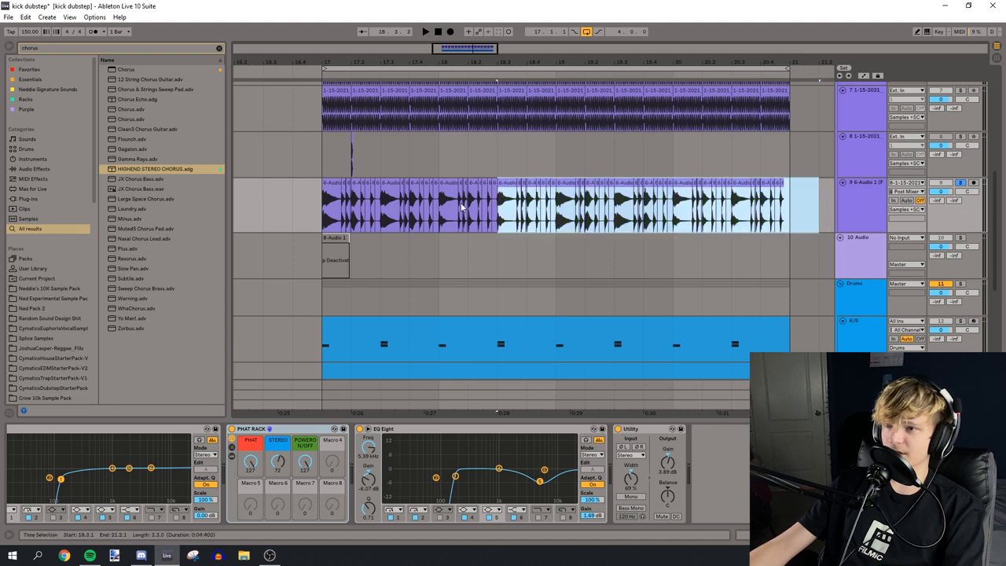
Split the track 9 frozen clip with Ctrl+E and delete pieces, leaving gaps between slices
left_click(425, 31)
type("simple delay")
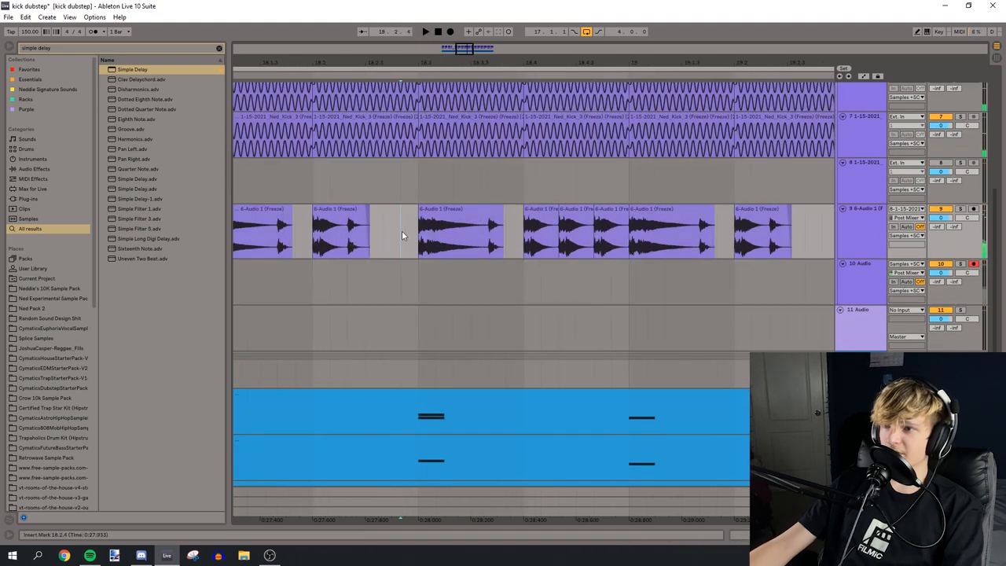
left_click(425, 32)
type("eq")
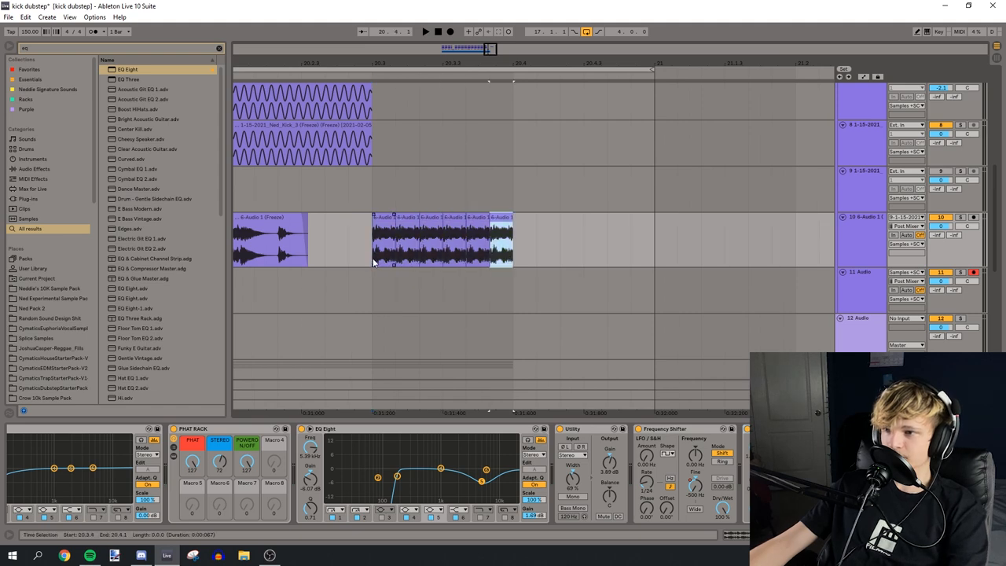
Select the start of the rapid short clip slices near bar 20.3
left_click(425, 32)
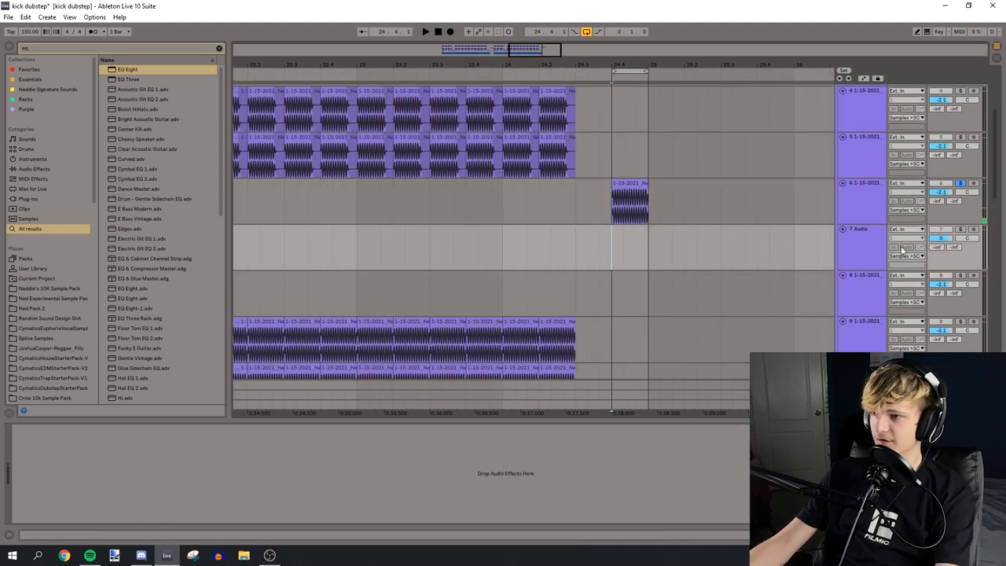
Select empty Audio track 7 after the short kick clip at bar 24.4 on track 6
left_click(903, 229)
type("sat")
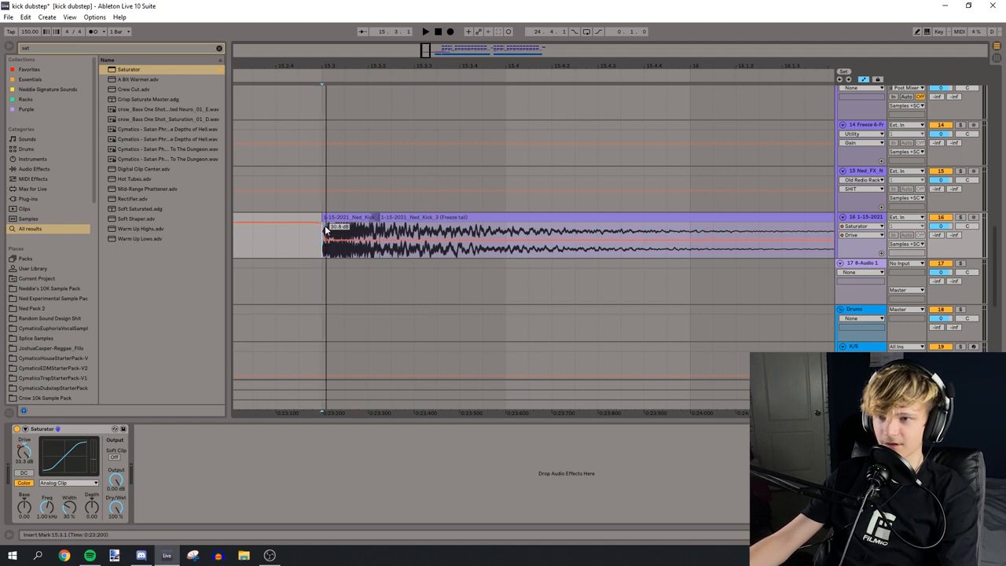
Mark the track 16 tail clip's start for Saturator Drive automation at 33.3 dB
left_click(425, 31)
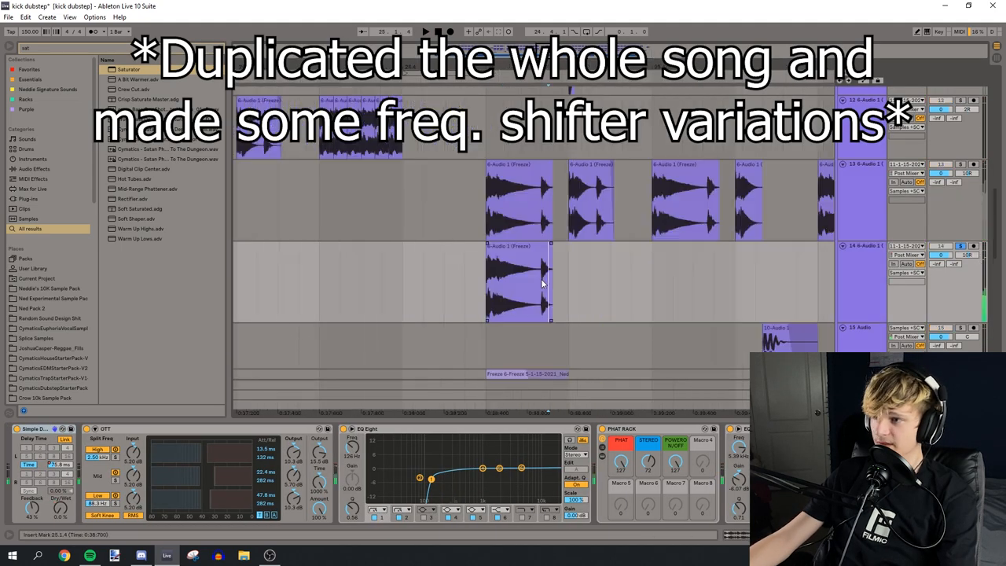
Chop track 14's frozen clip into rapid repeats, then search the browser for 'freq'
left_click(518, 283)
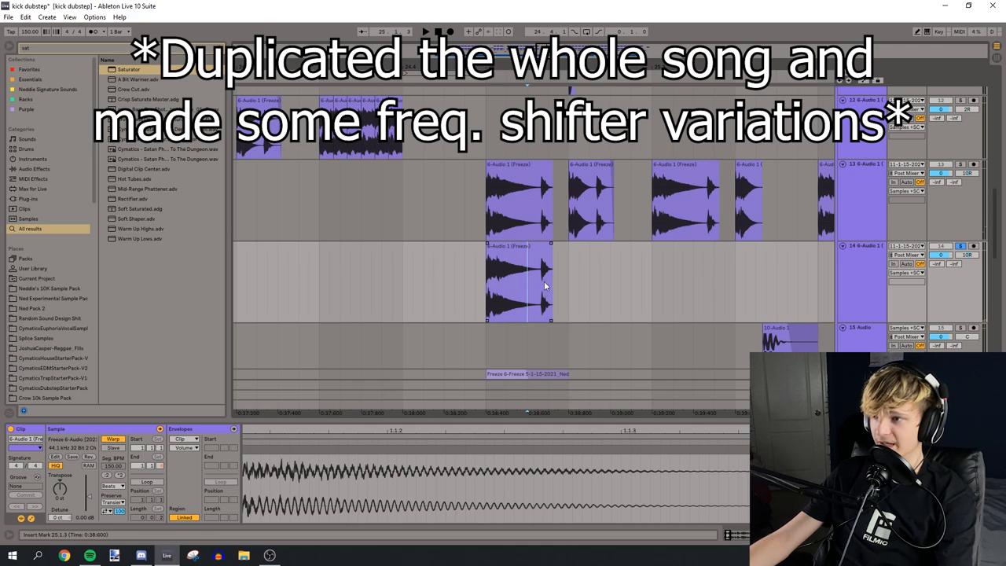
left_click(425, 31)
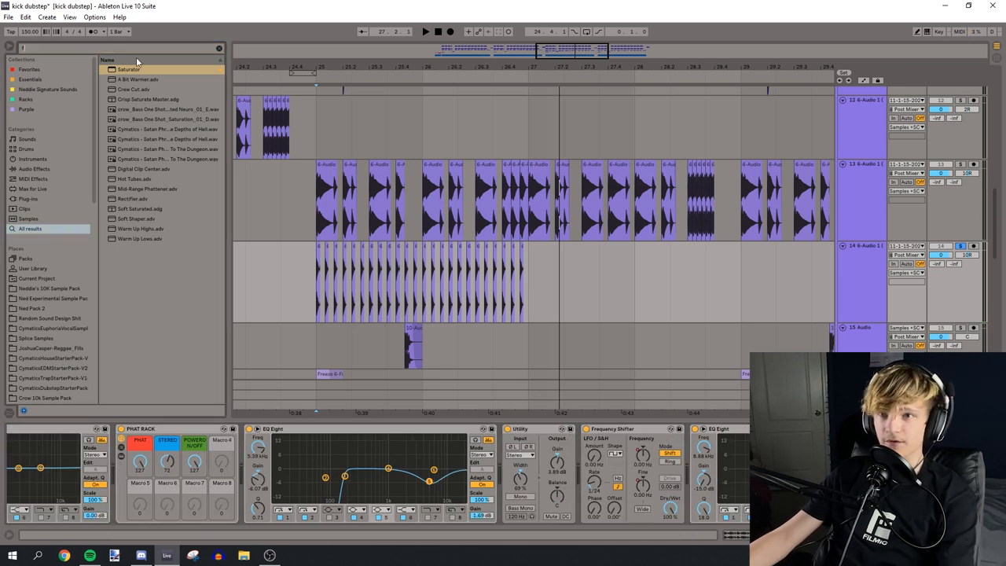
type("freq")
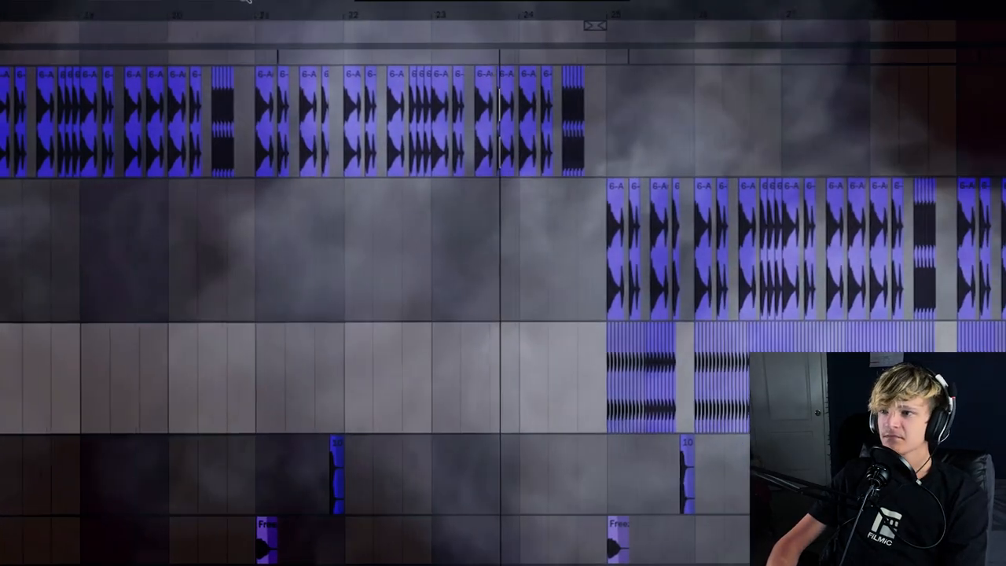
Scroll the arrangement to review the chopped kick clips and dense slices past bar 25
scroll("left", 3)
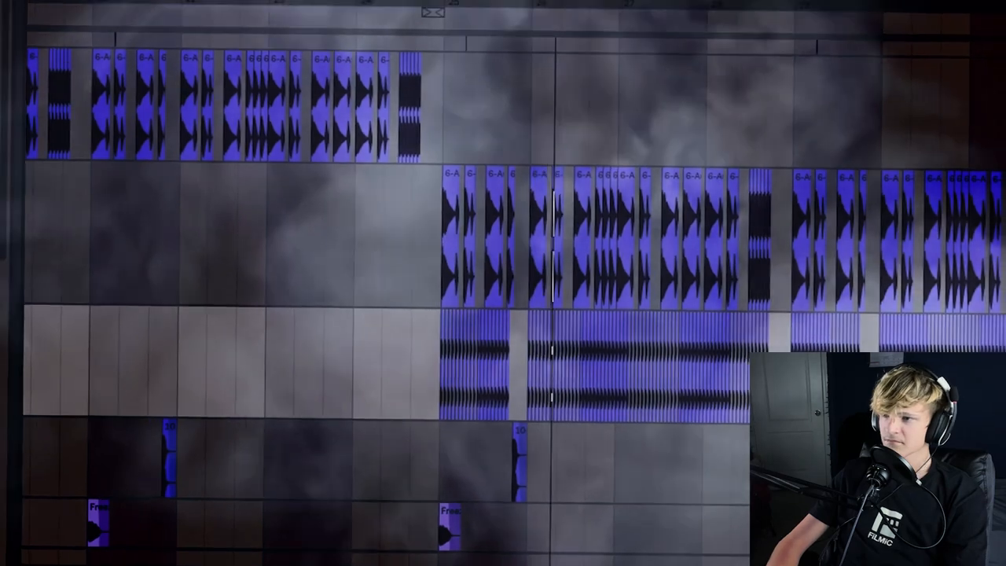